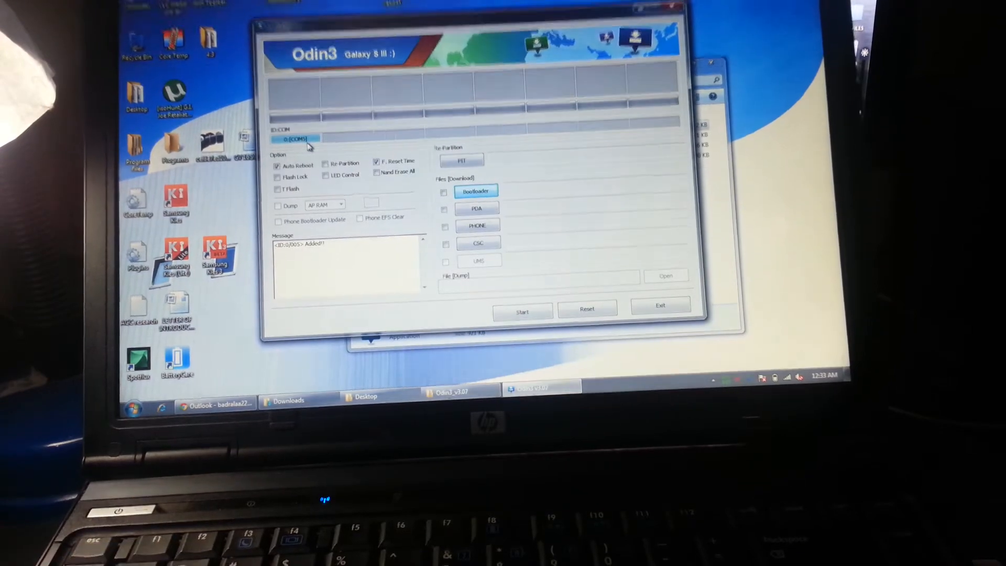
Load the I9500XXUEMJ5 .md5 firmware from the 4.3 INDIA folder into the PDA slot.
click(477, 208)
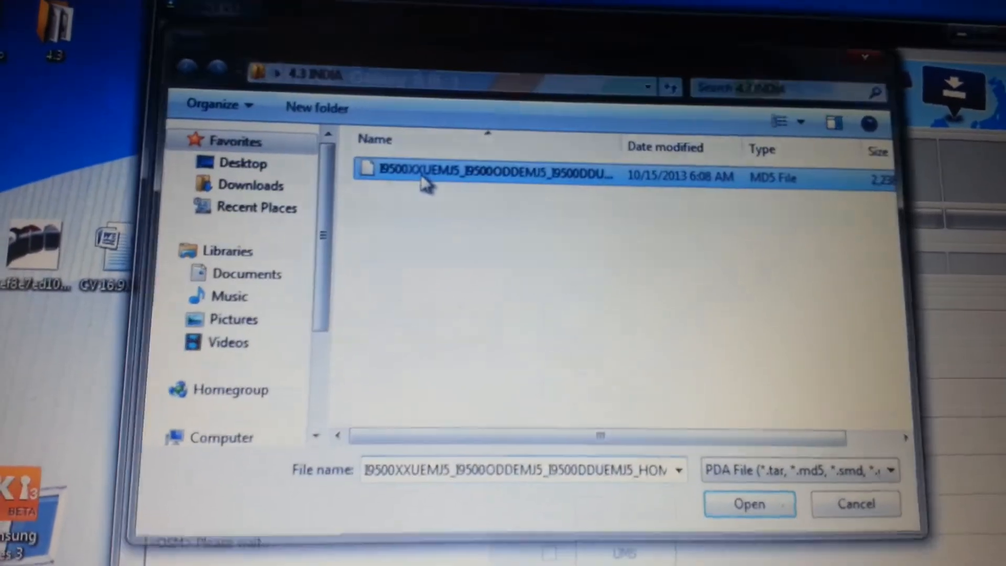
click(748, 503)
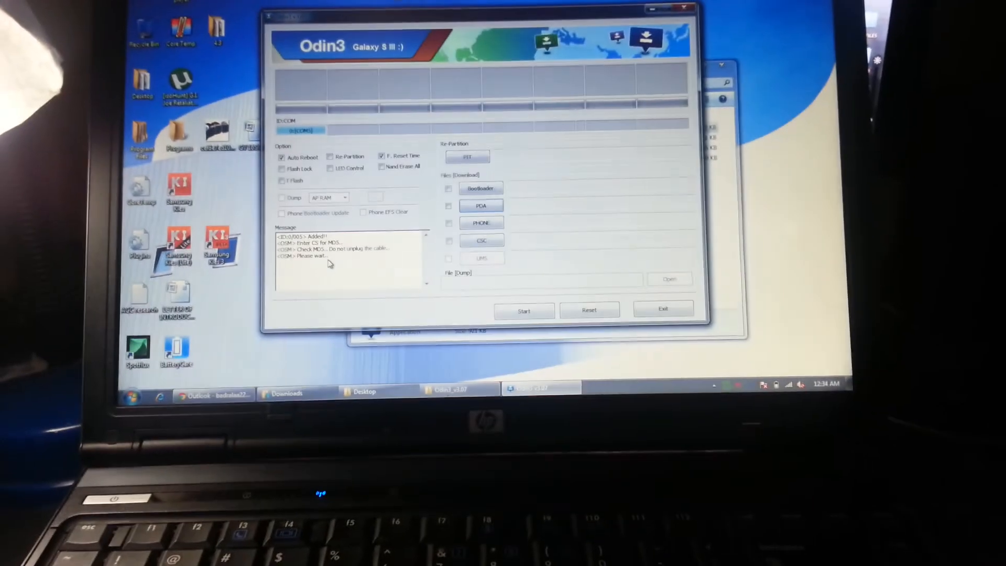
Once the MD5 check finishes, start flashing the firmware to the phone.
click(524, 311)
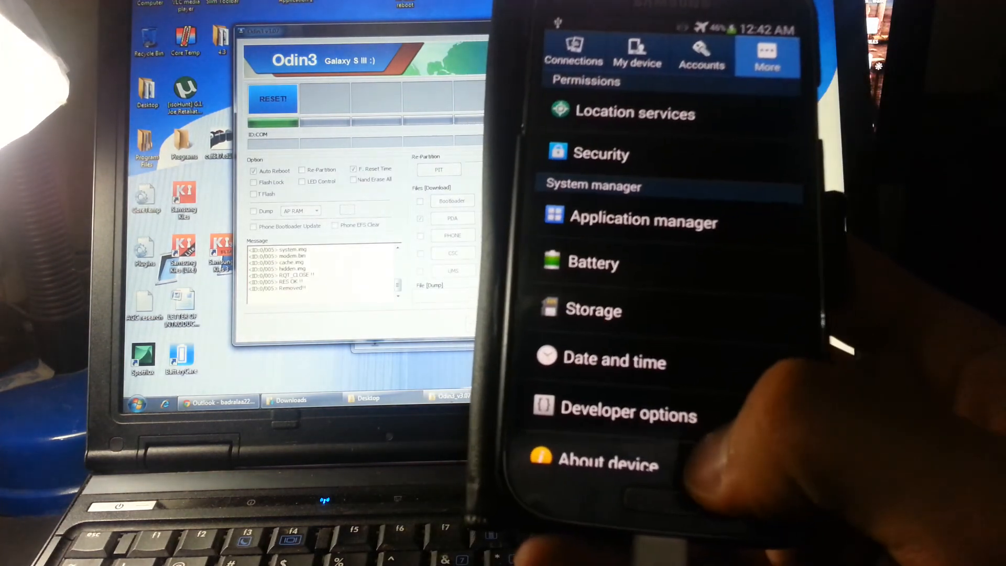
Open About device under the More tab to confirm Android 4.3.
click(623, 459)
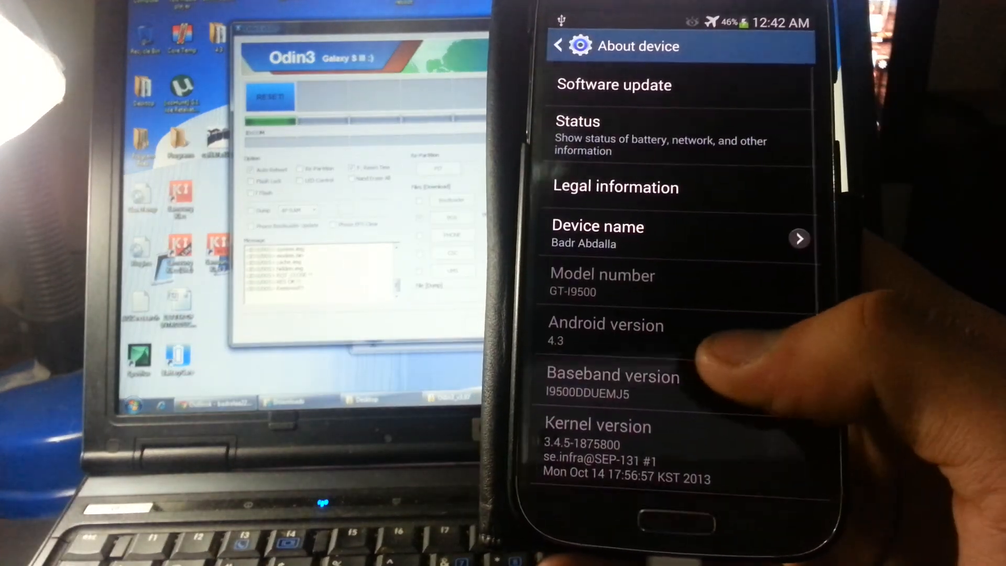